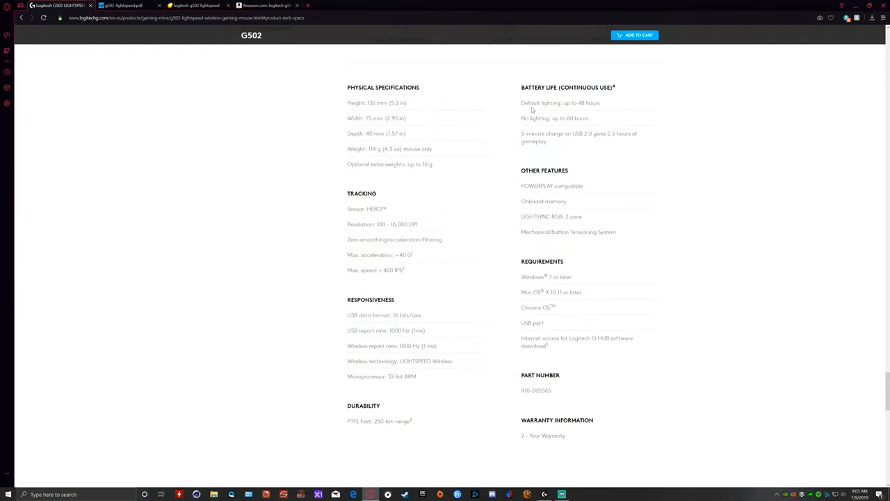
mouse_move(502, 133)
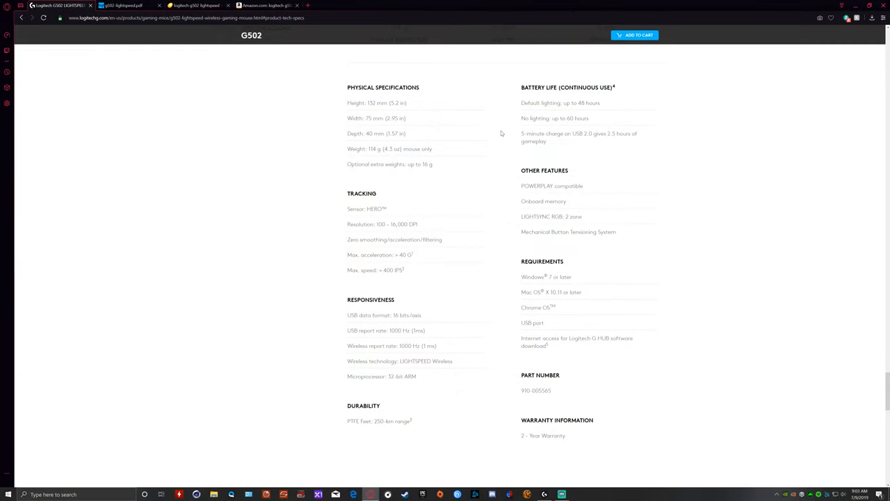
mouse_move(516, 124)
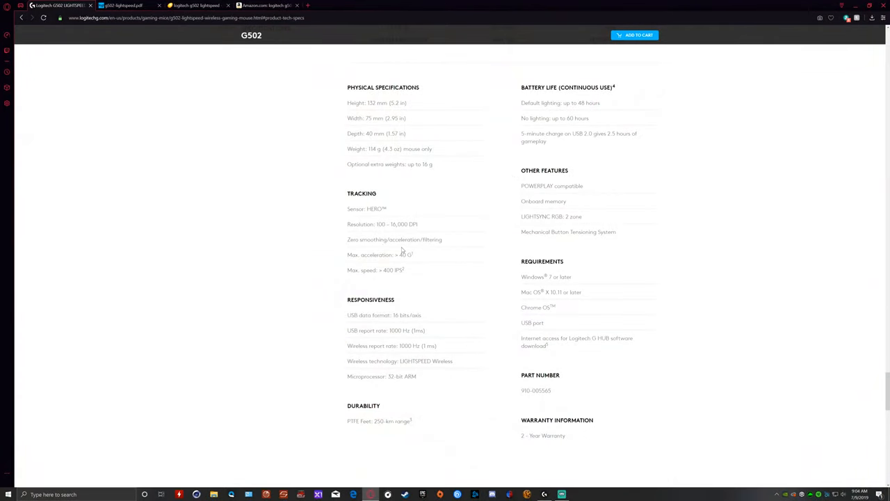
mouse_move(417, 250)
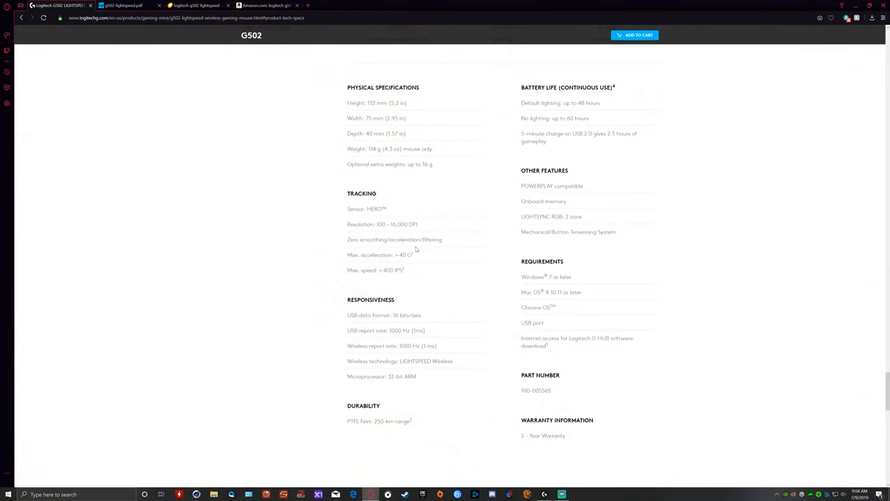
mouse_move(444, 239)
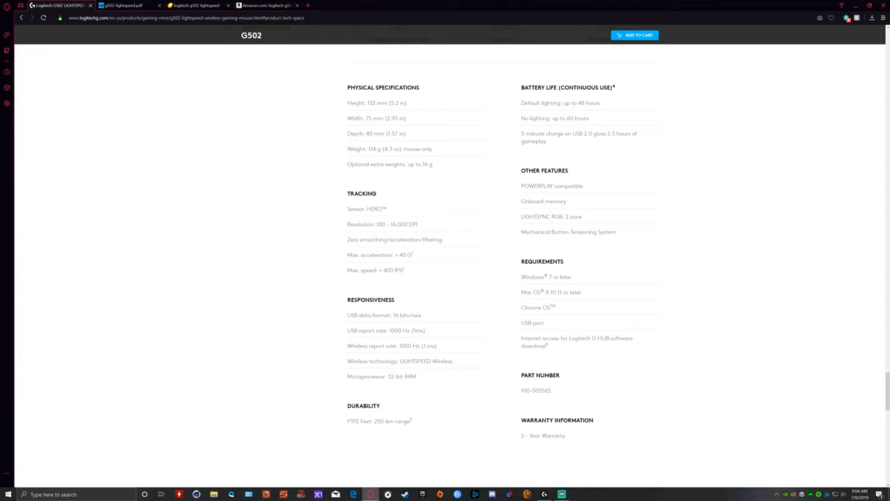
mouse_move(545, 302)
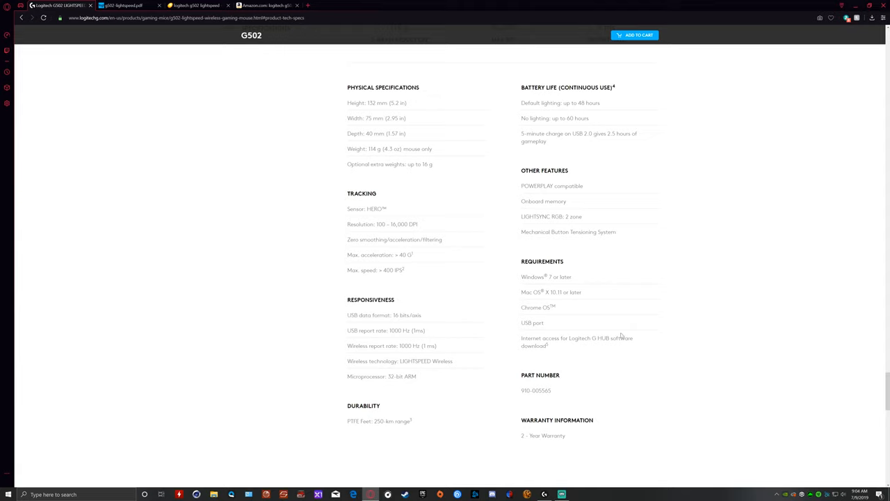
mouse_move(586, 344)
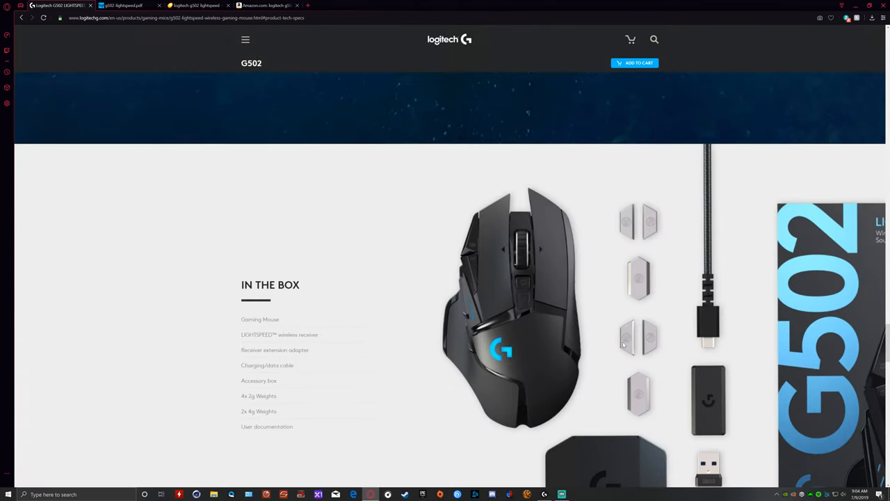
scroll("down", 3)
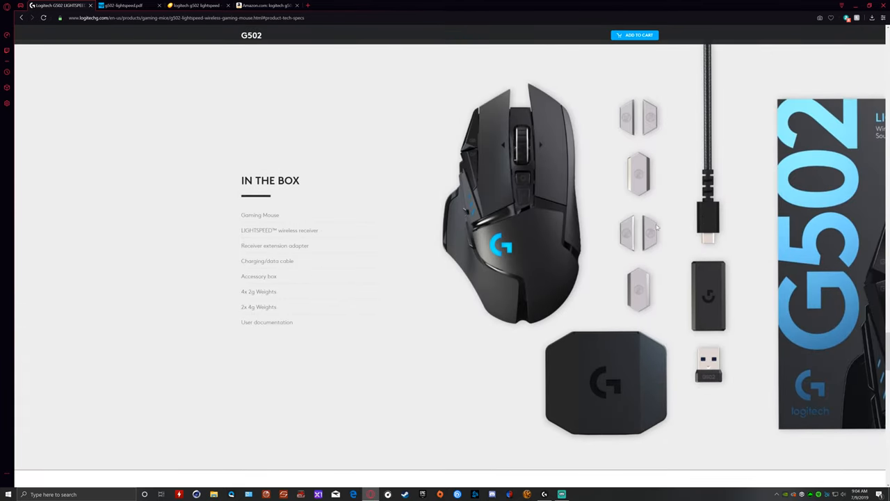
mouse_move(636, 271)
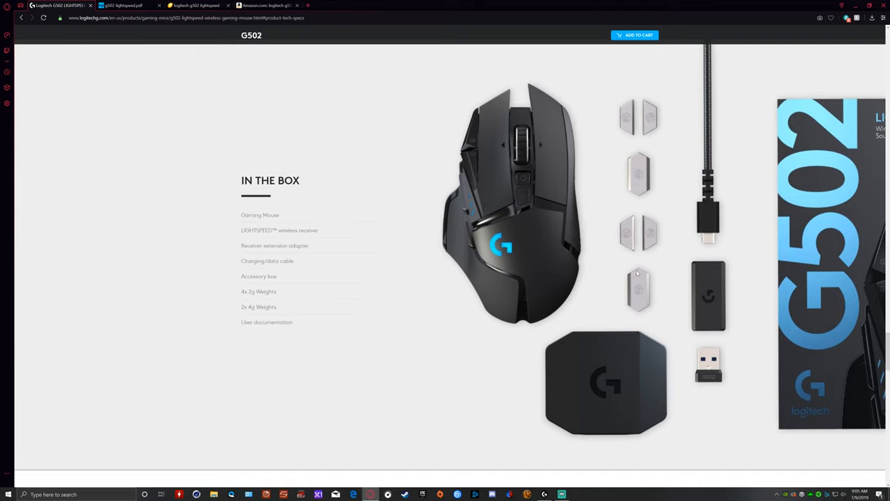
mouse_move(628, 324)
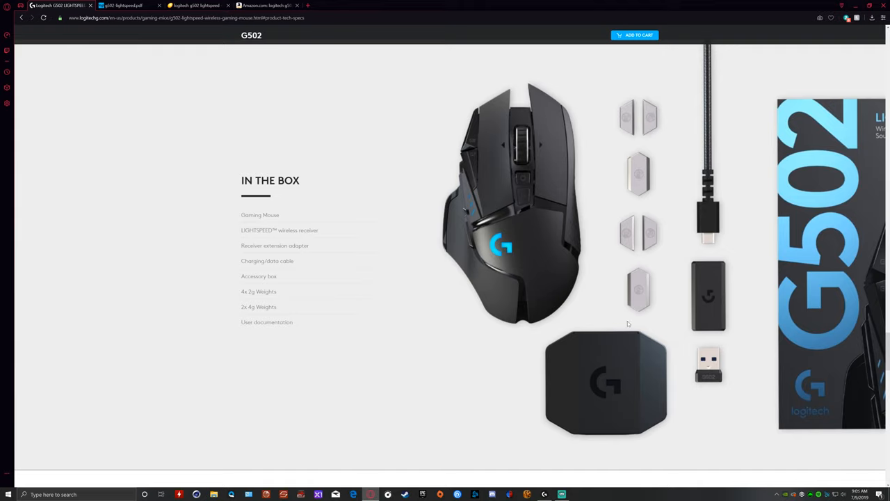
mouse_move(579, 274)
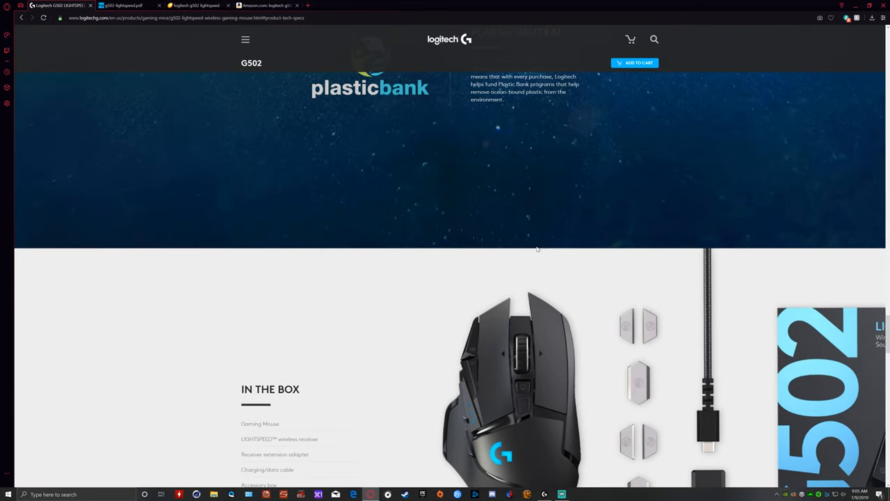
scroll("up", 3)
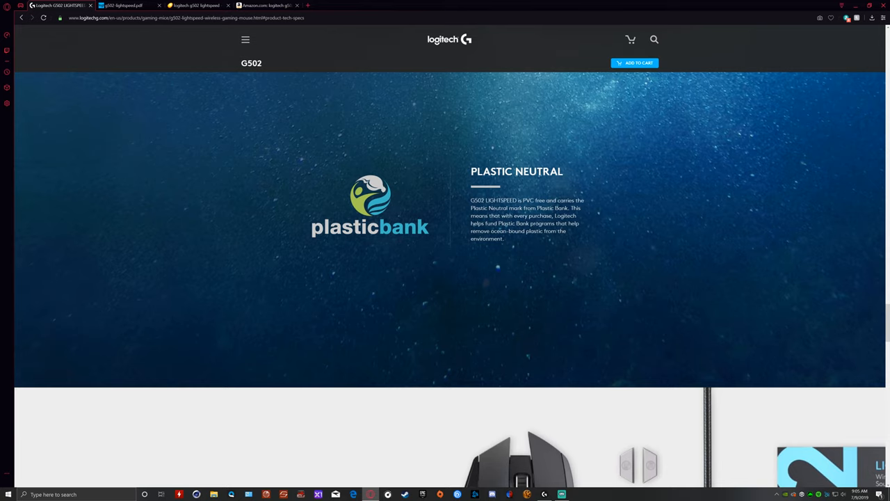
scroll("down", 3)
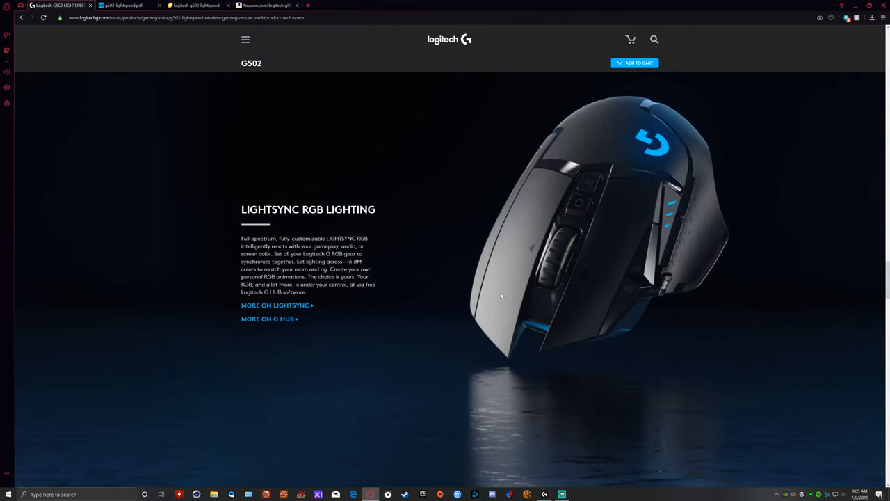
scroll("down", 3)
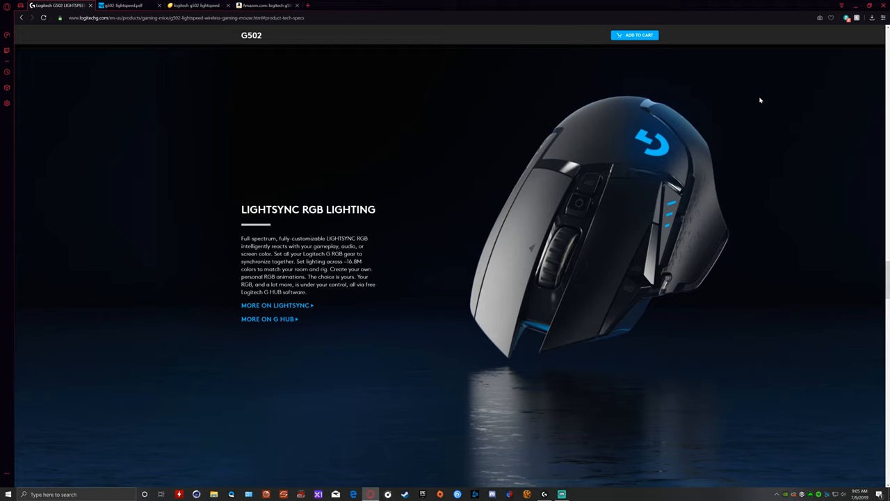
mouse_move(676, 295)
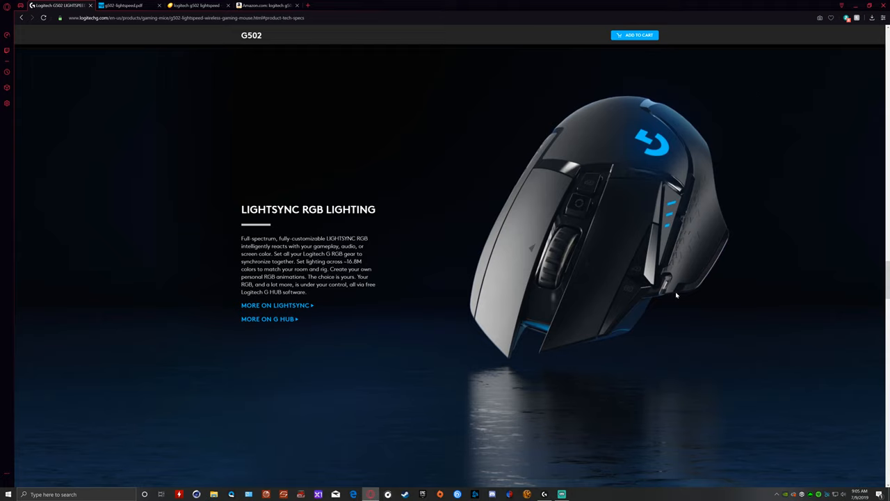
mouse_move(634, 155)
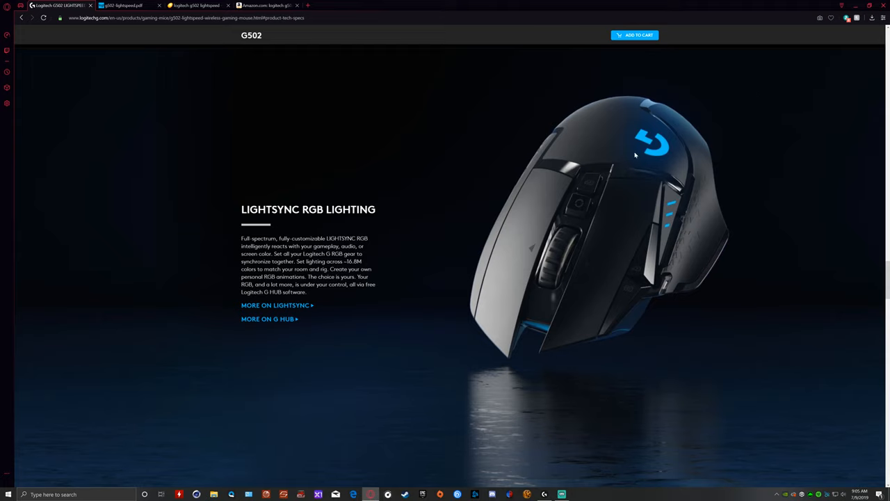
mouse_move(662, 144)
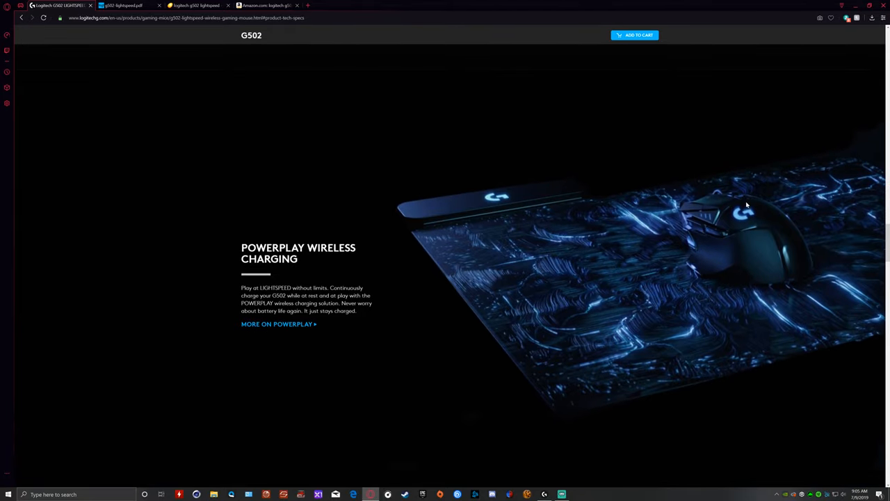
mouse_move(650, 228)
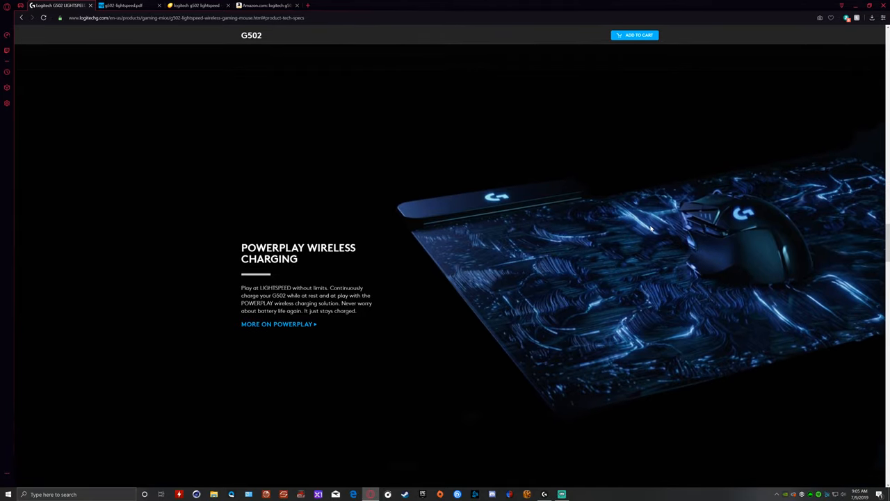